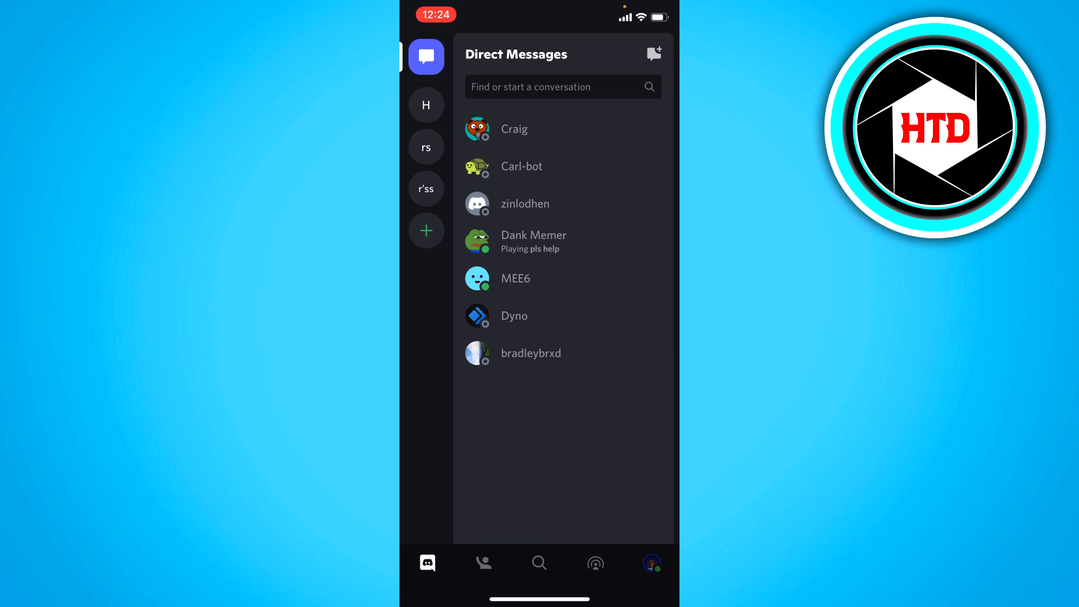
Step: Open user settings from the profile avatar and go to the Phone entry under Account
left_click(651, 564)
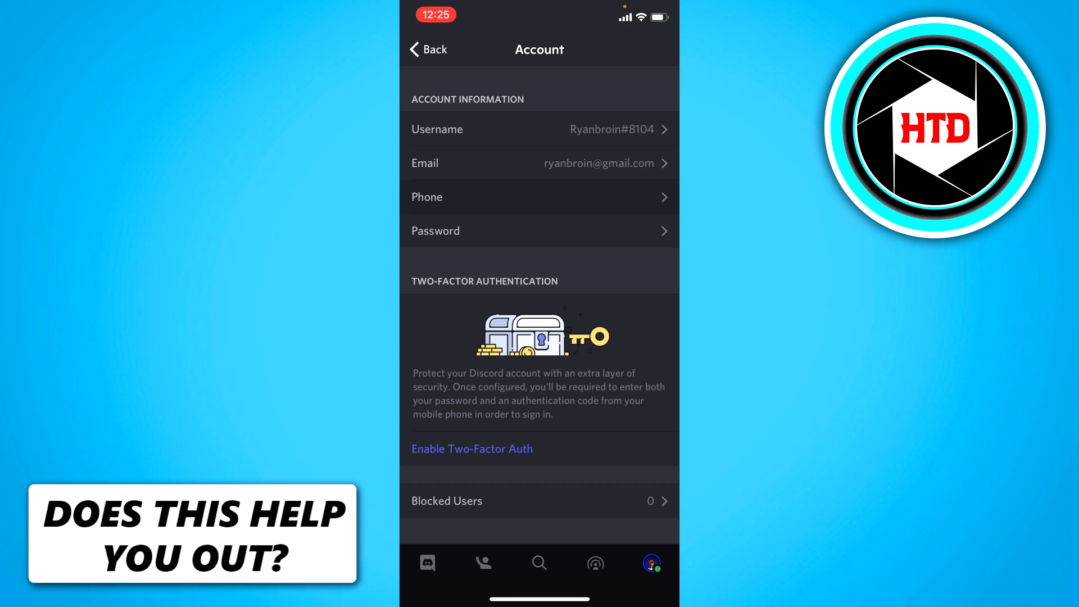
left_click(539, 197)
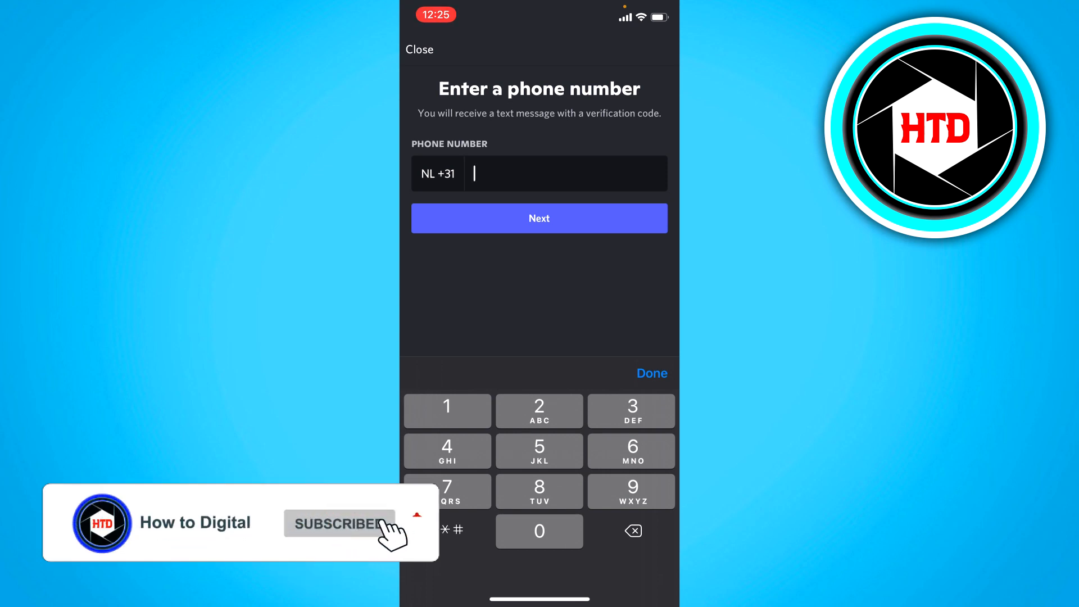
Step: Dismiss the keypad on the blank phone number form without entering a number
left_click(651, 373)
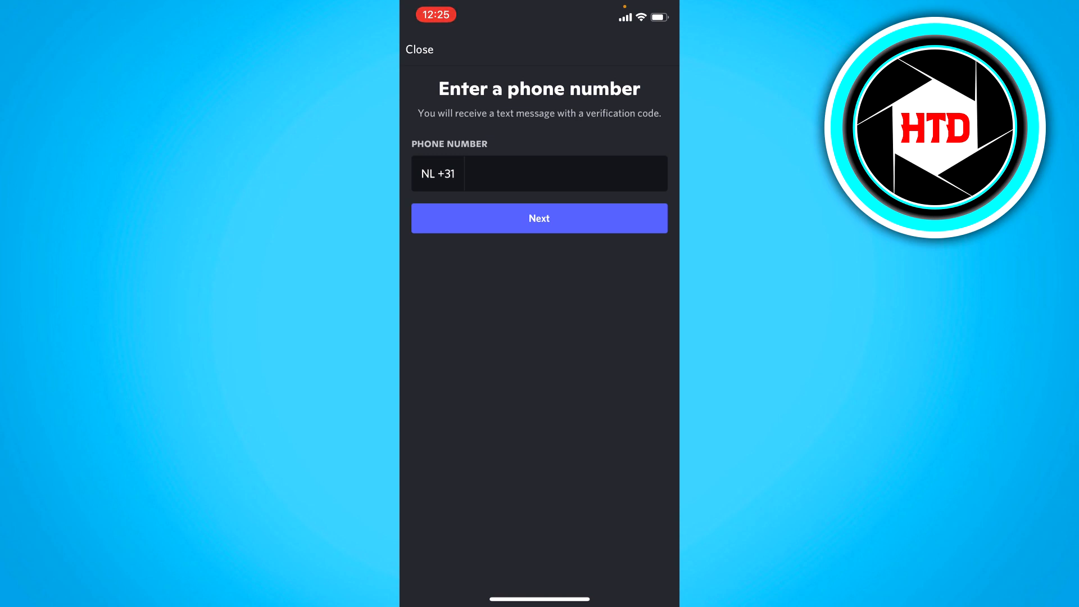
Step: Close the phone number form and back out of Account to user settings
left_click(419, 49)
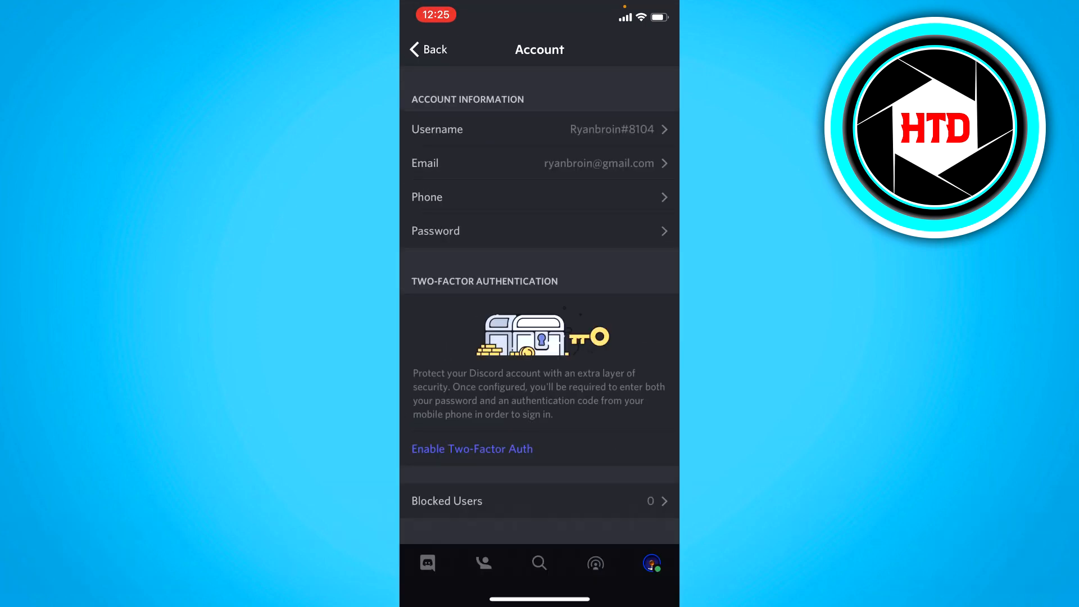
left_click(428, 50)
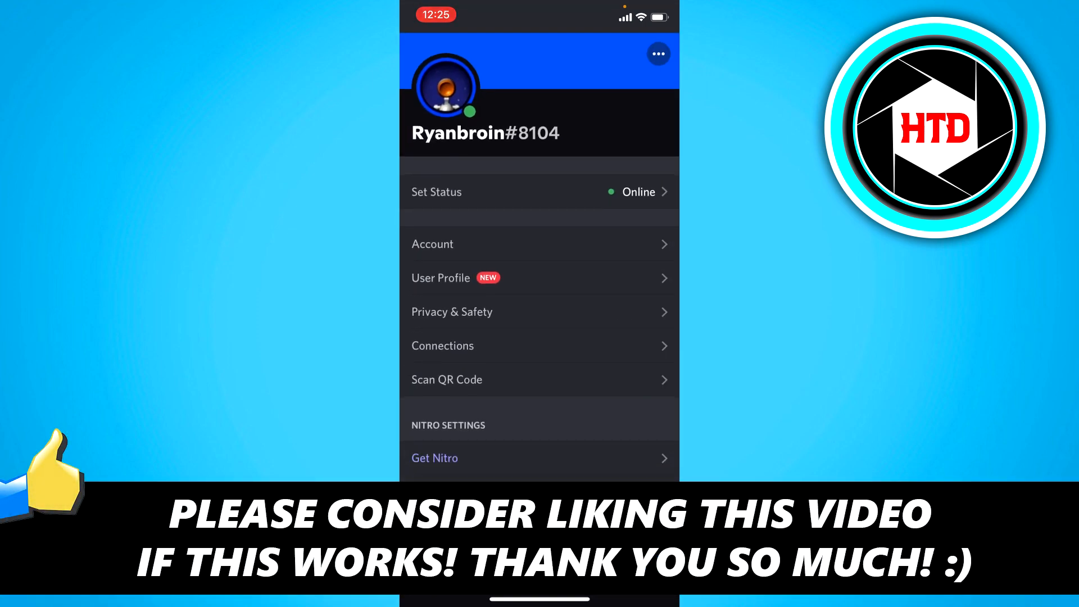